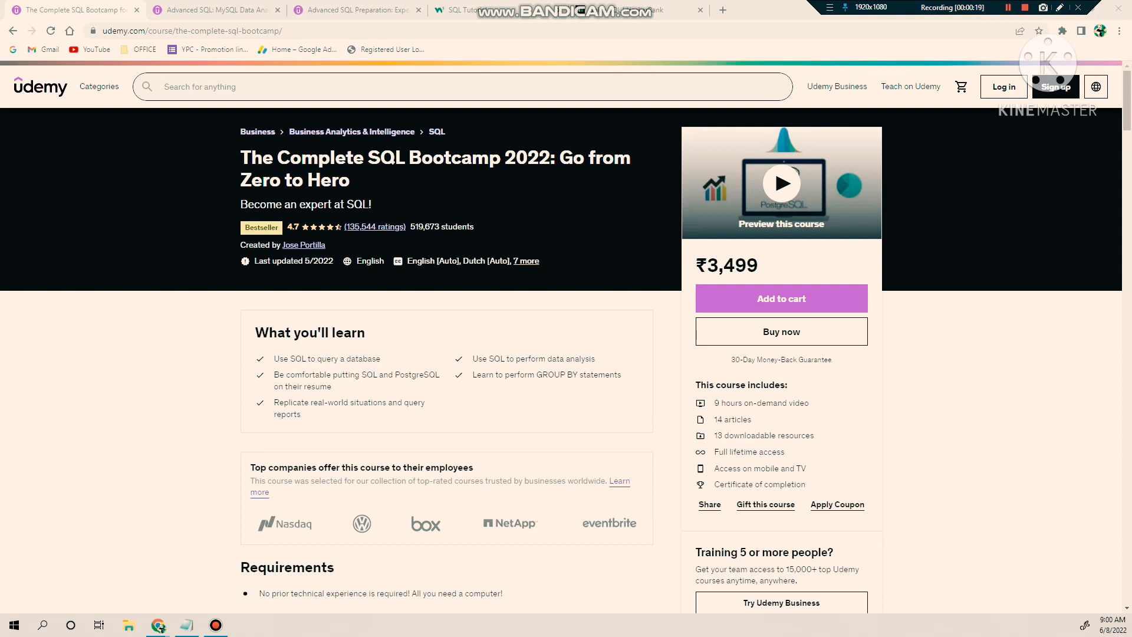
- Scroll the MySQL Data Analysis course page, then switch to the SQL Expert Certification course tab
double_click(726, 265)
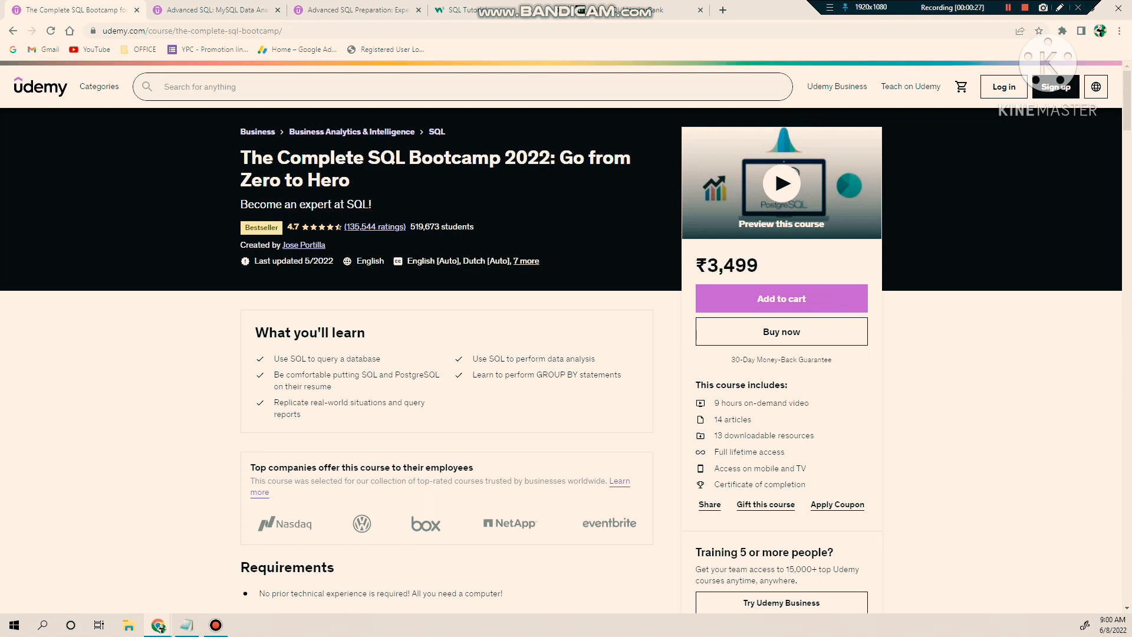
scroll(down, 3)
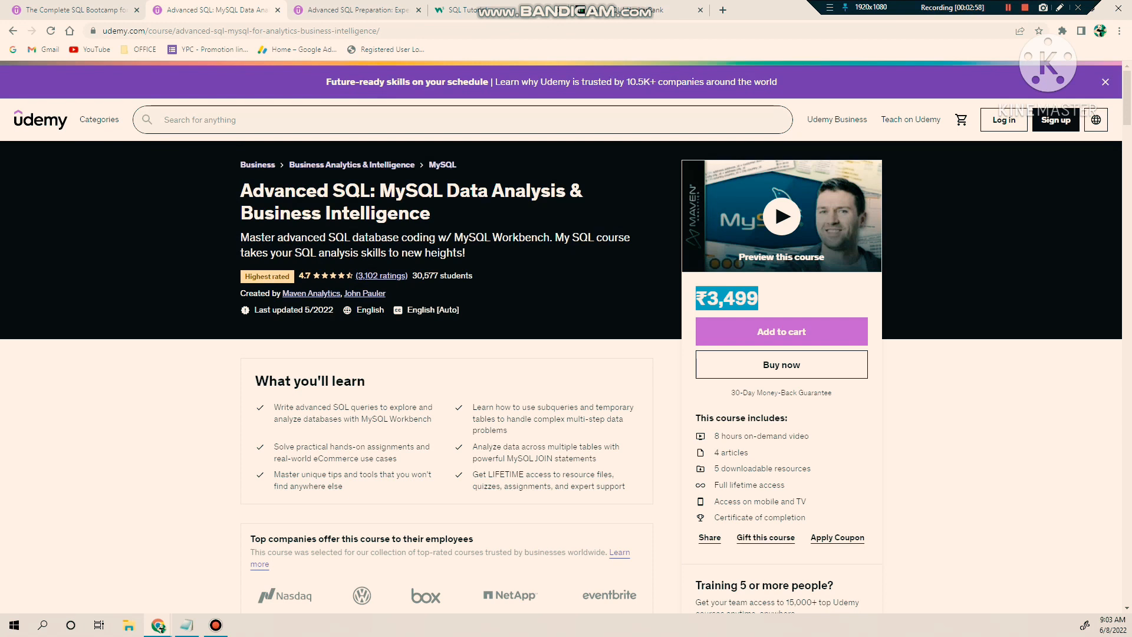
scroll(down, 3)
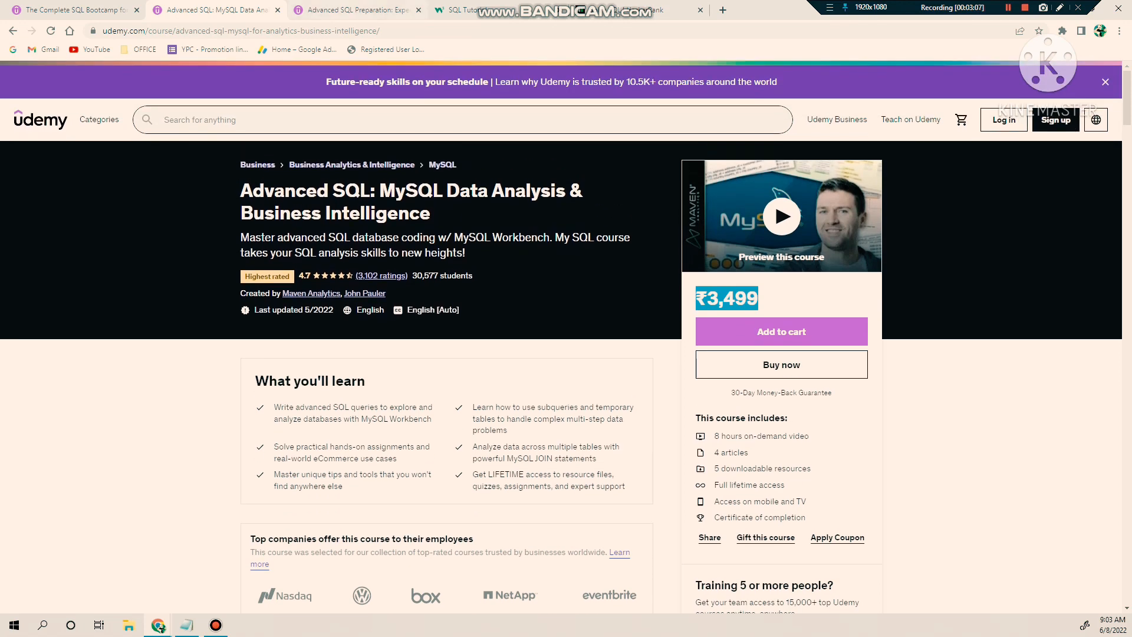
click(354, 9)
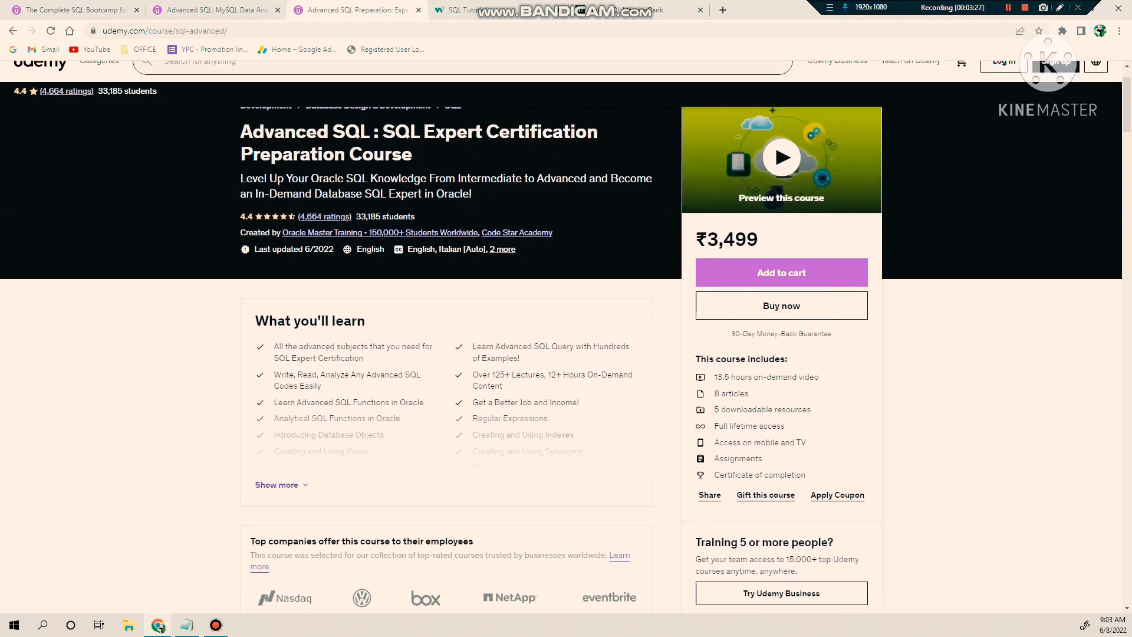
- Expand 'Show more' under What you'll learn to reveal every course outcome
click(277, 485)
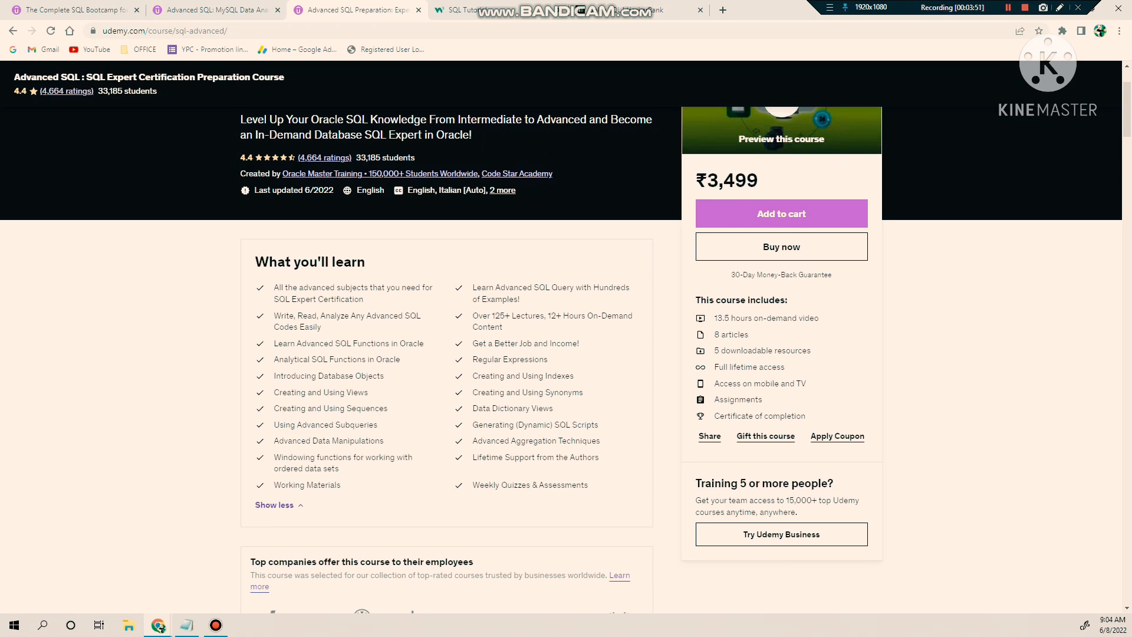
scroll(up, 3)
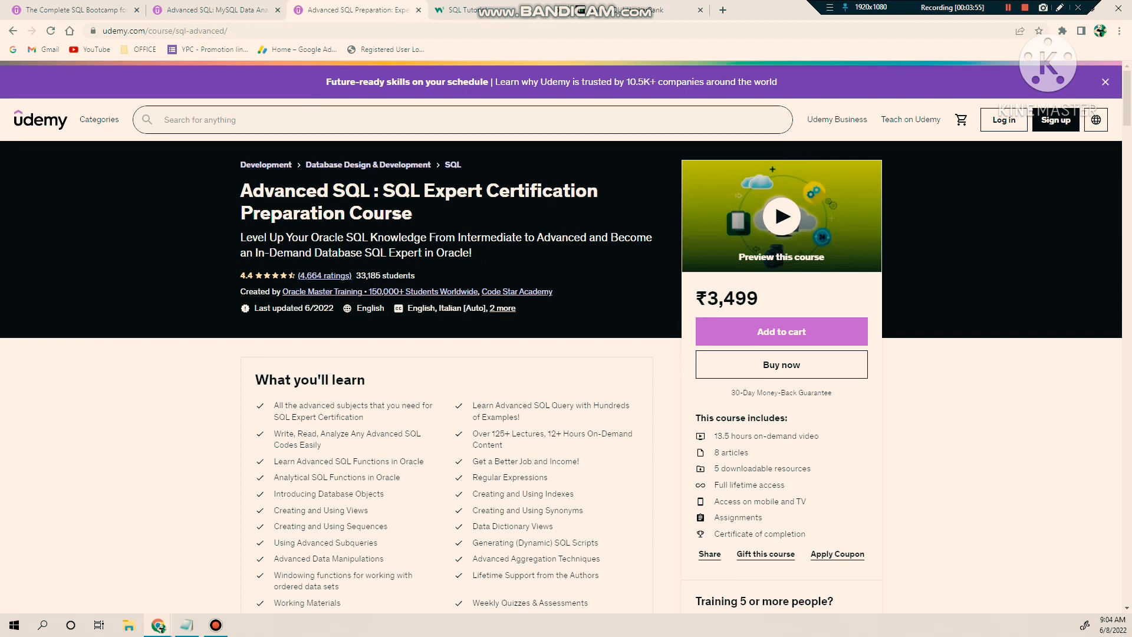
scroll(down, 3)
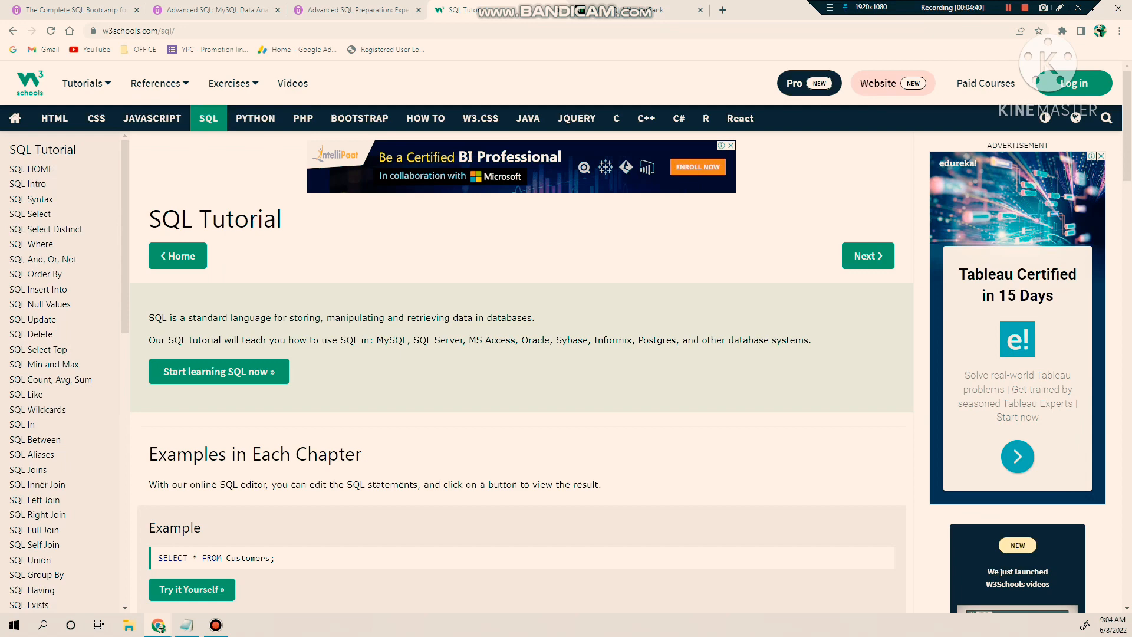
- Open W3Schools' SQL LEFT JOIN page from the sidebar and scroll through its syntax
scroll(down, 3)
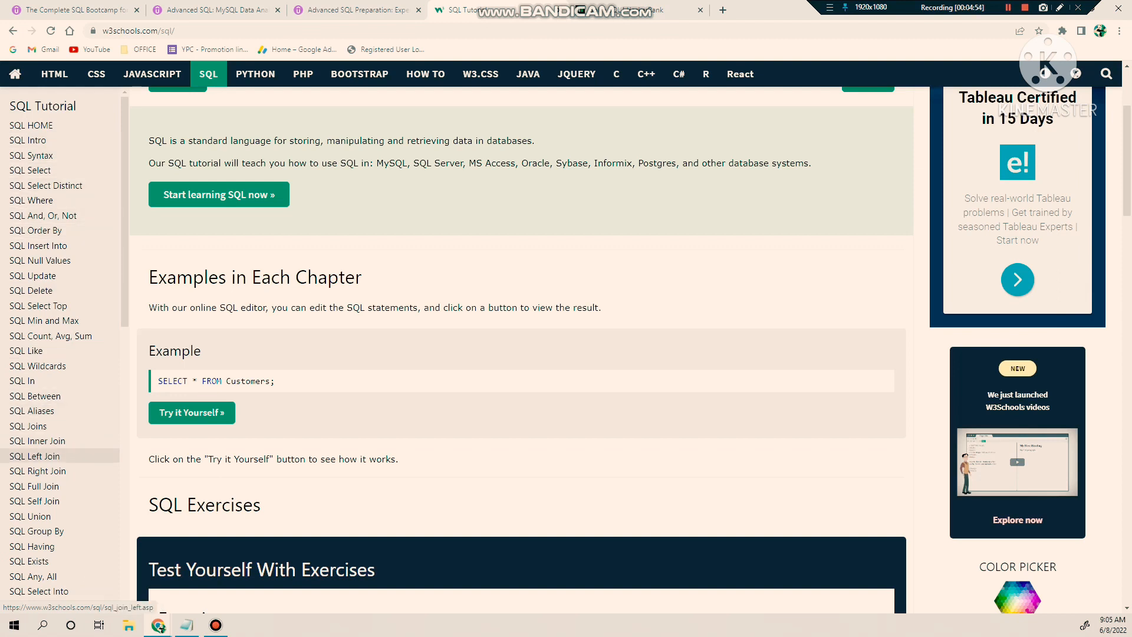
click(33, 455)
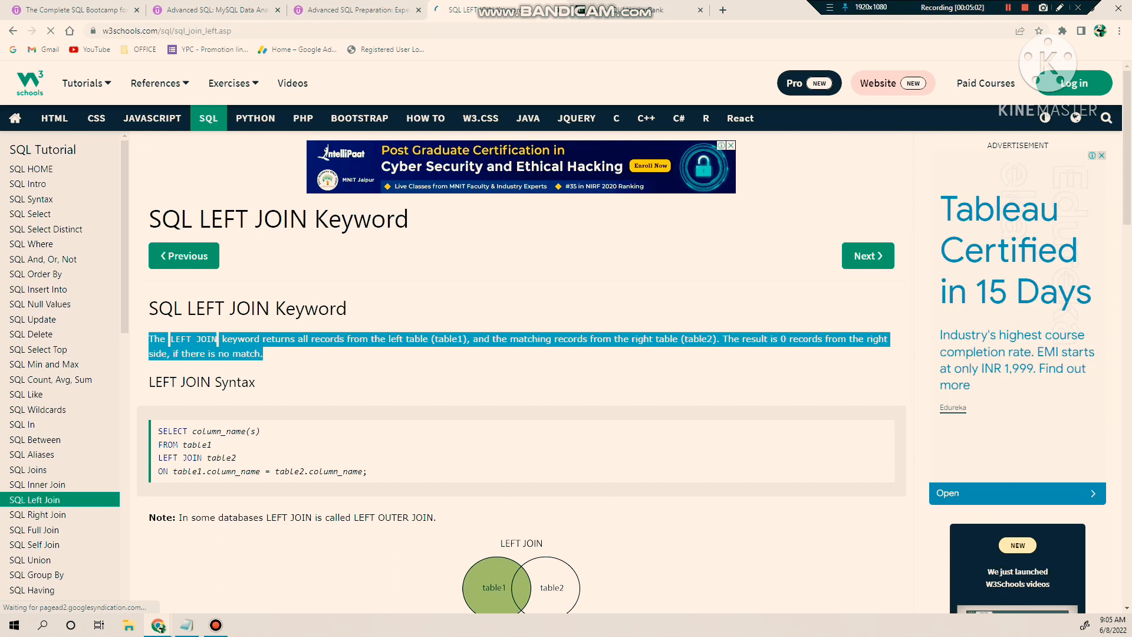
scroll(down, 3)
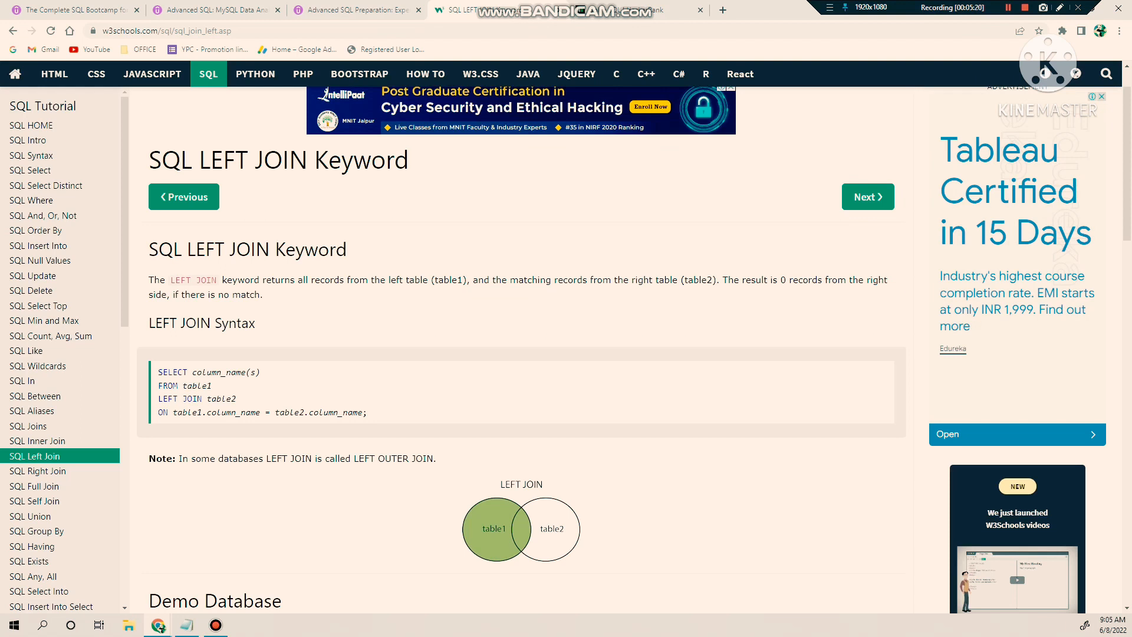
scroll(down, 3)
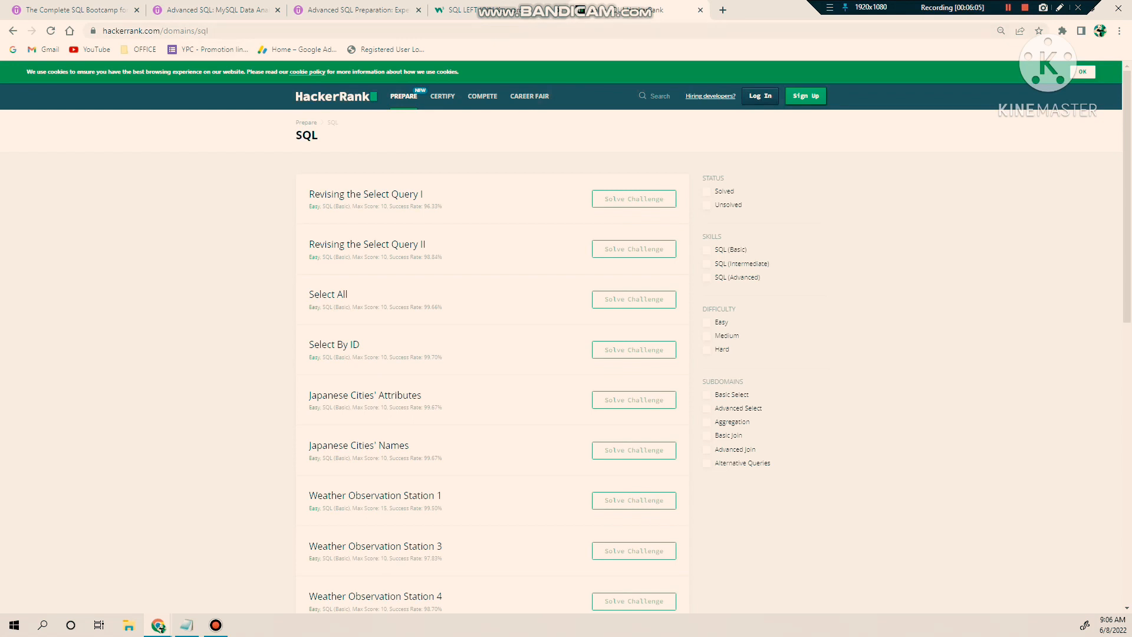
- Switch to the HackerRank tab and scroll through the SQL challenge list
click(170, 30)
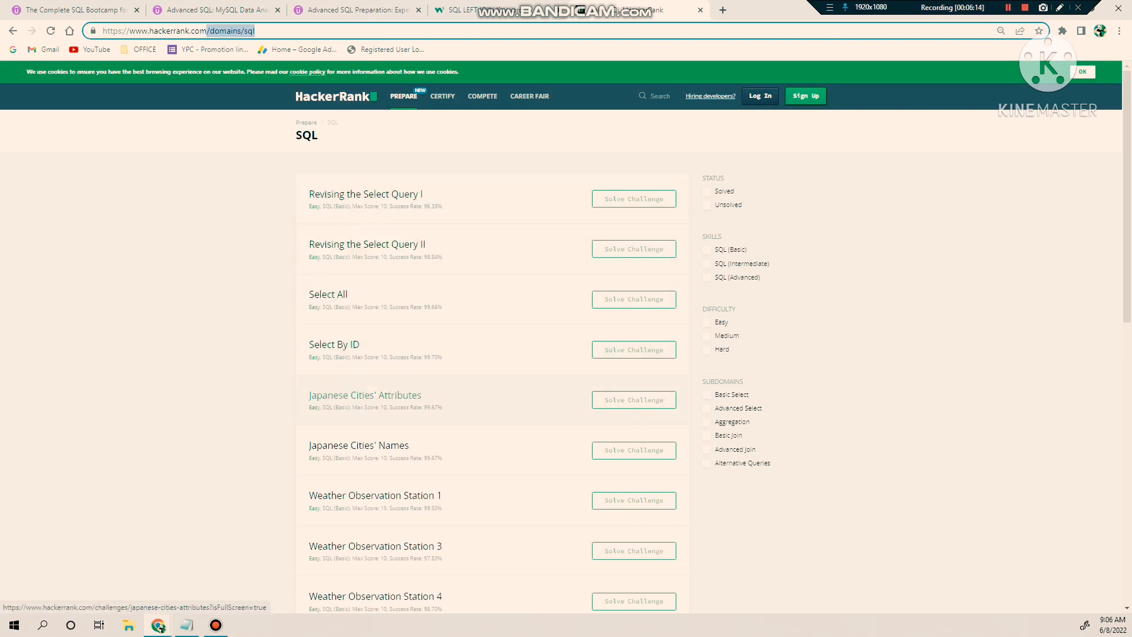
scroll(down, 3)
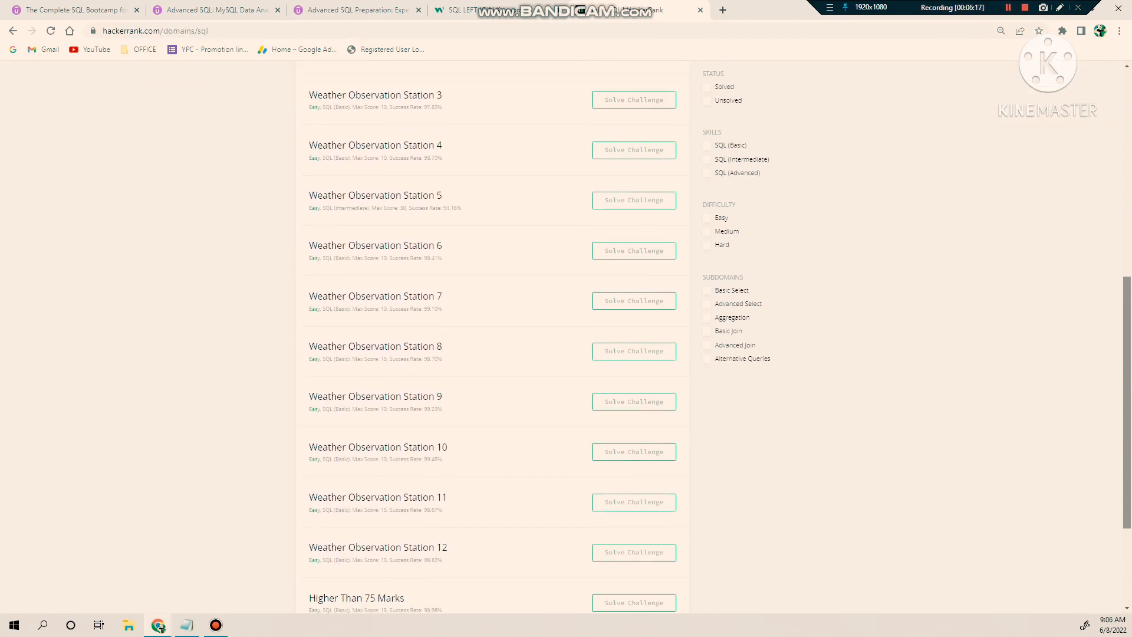
scroll(up, 3)
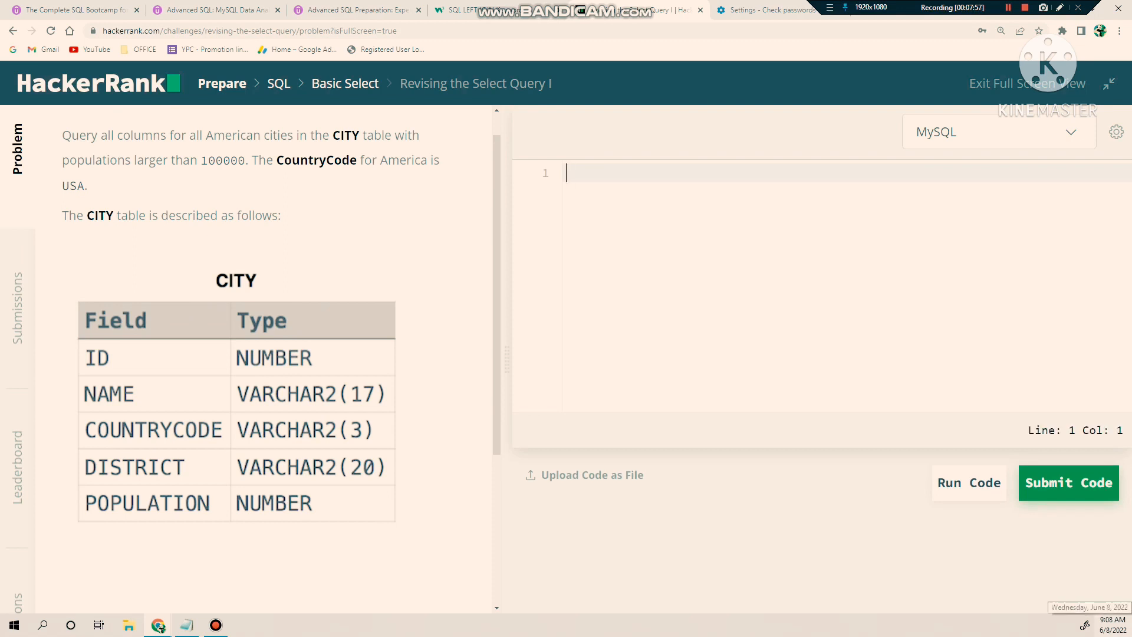
- Type the query start: select * from CITY where CountryCode = 'USA'
text(select)
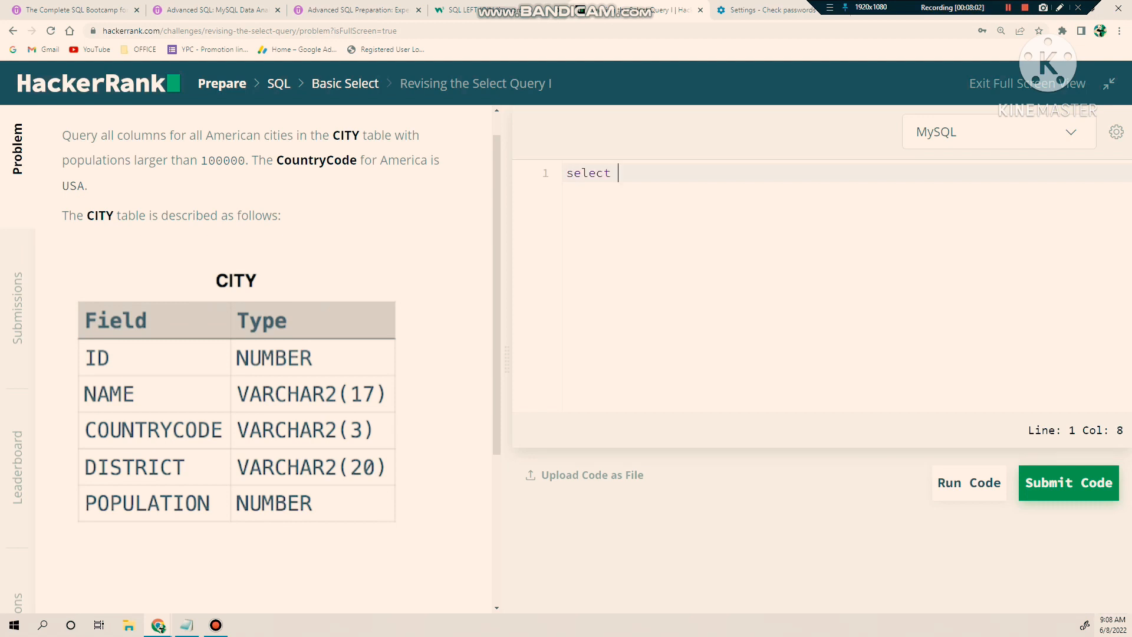
text(* from)
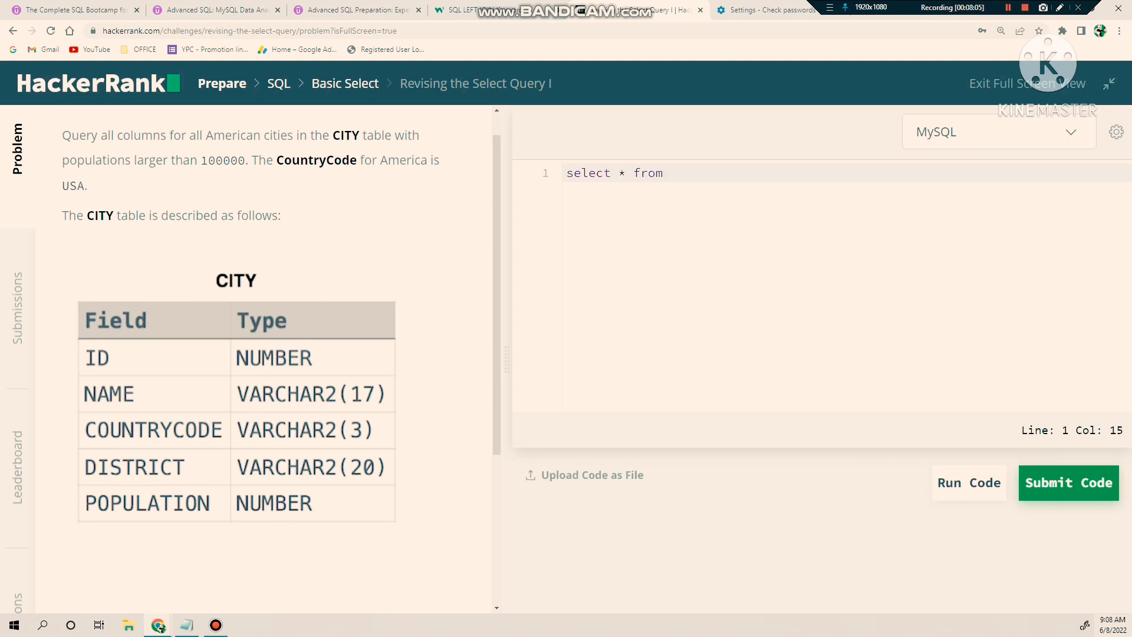
text(CITY)
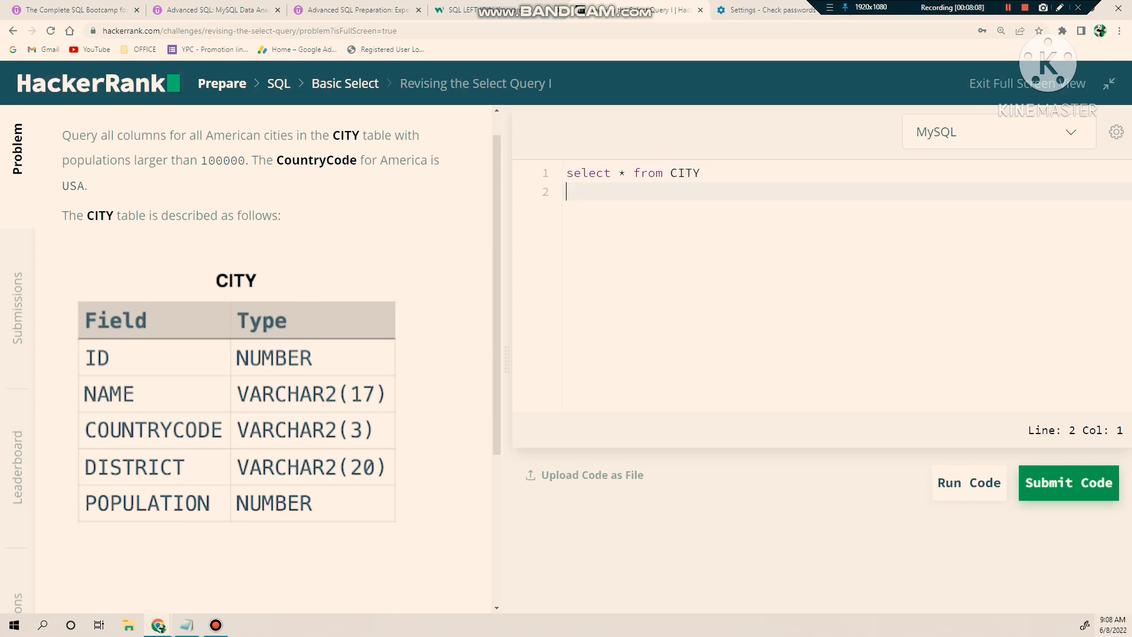
text(wh)
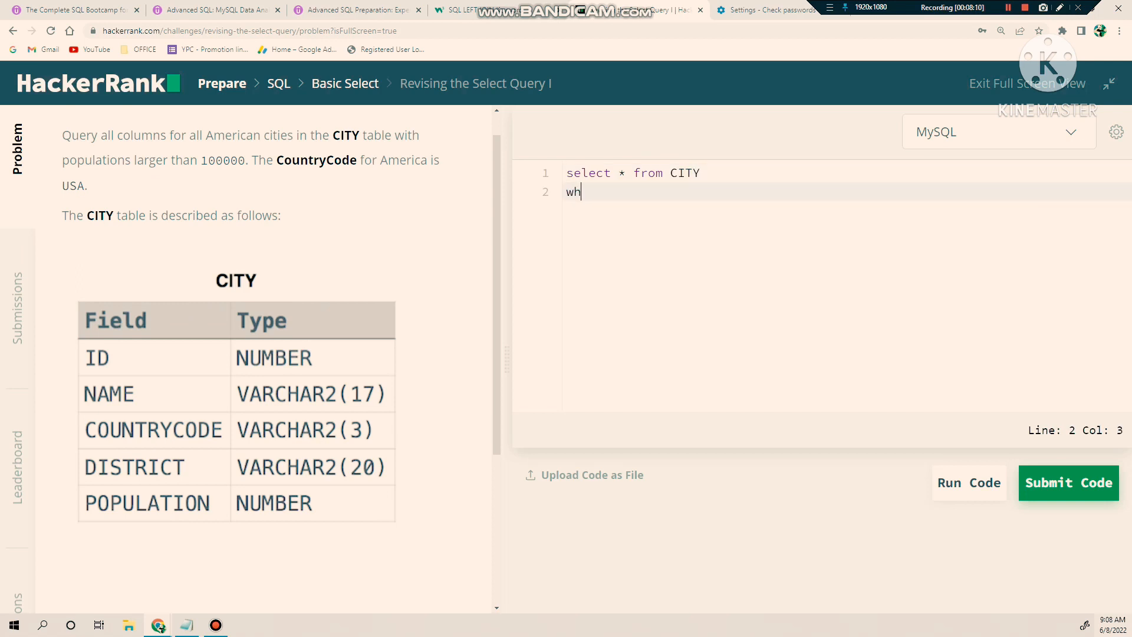
text(ere)
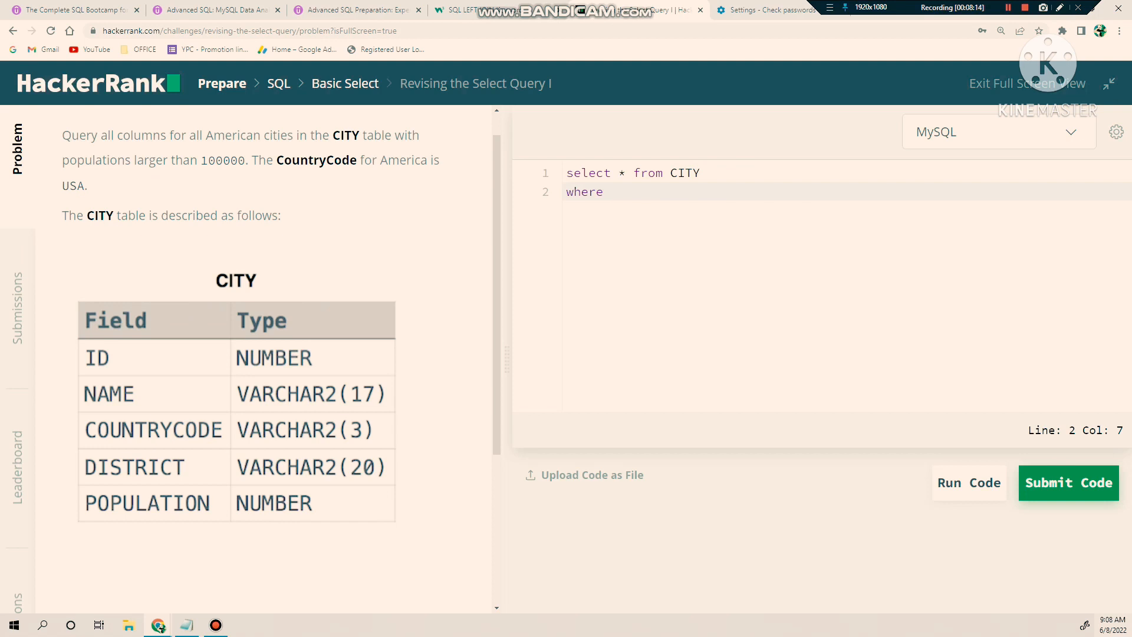
text(Country)
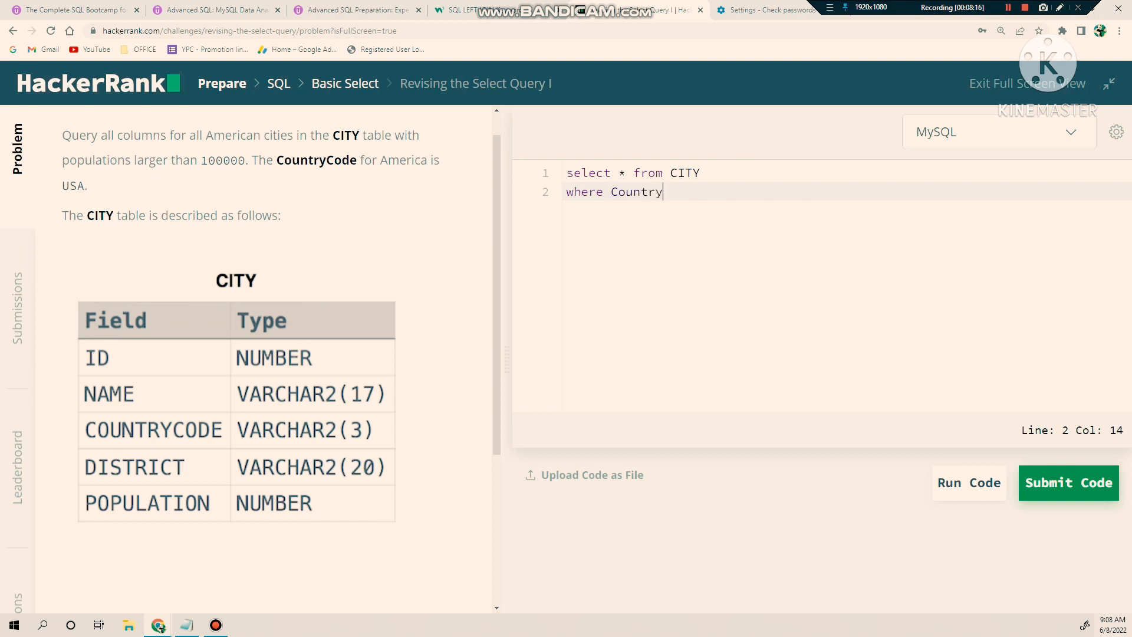
text(Code)
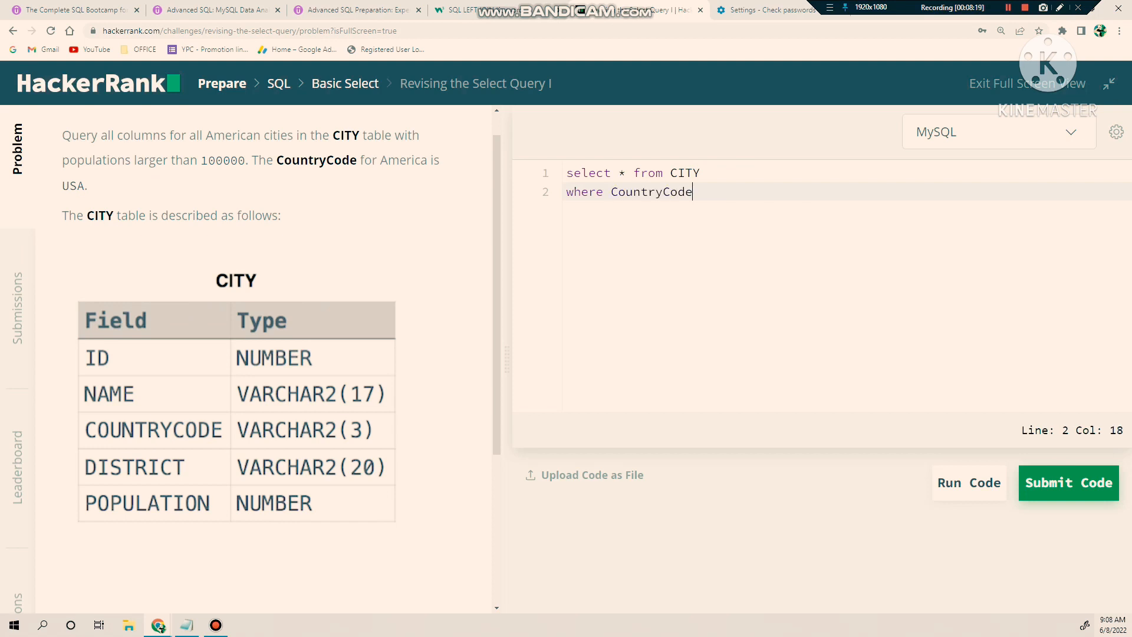
text(= '')
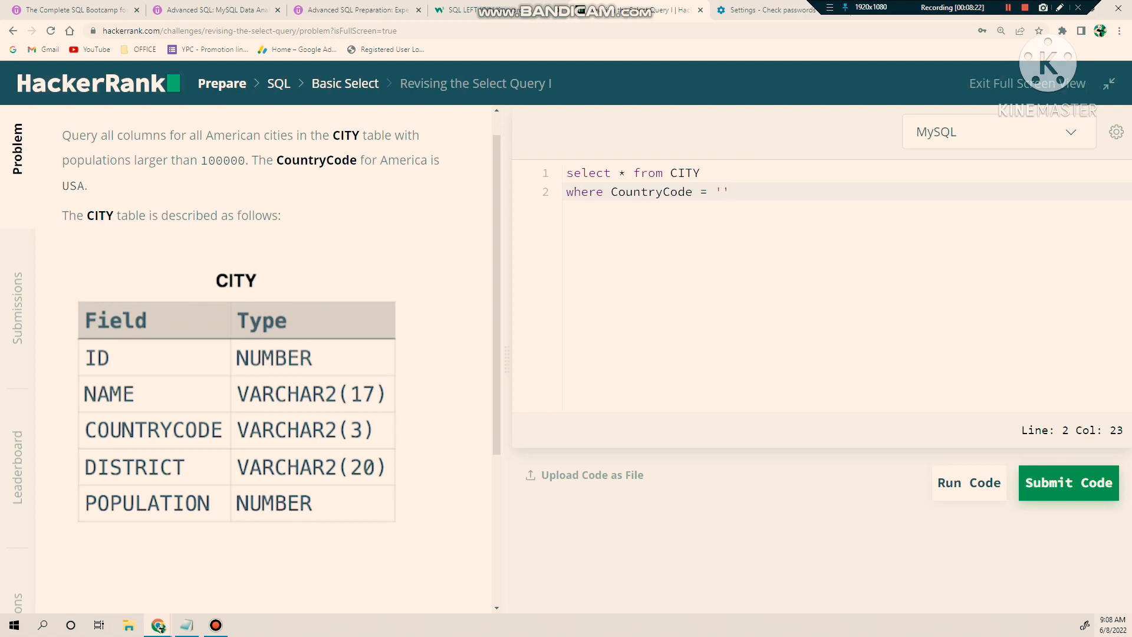
text(UA)
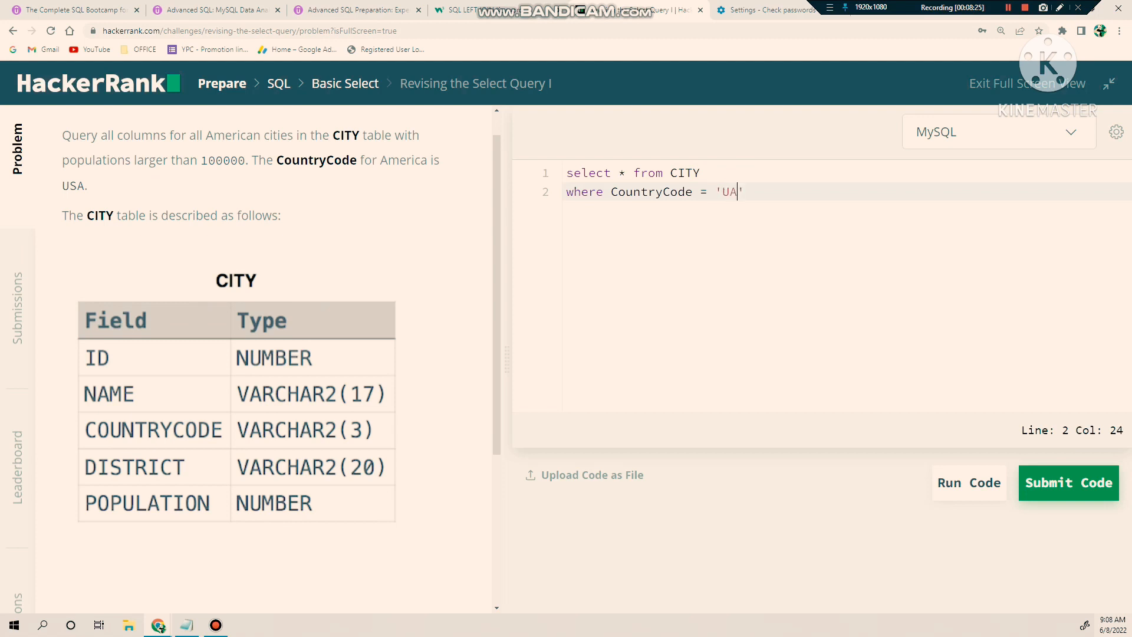
text(S)
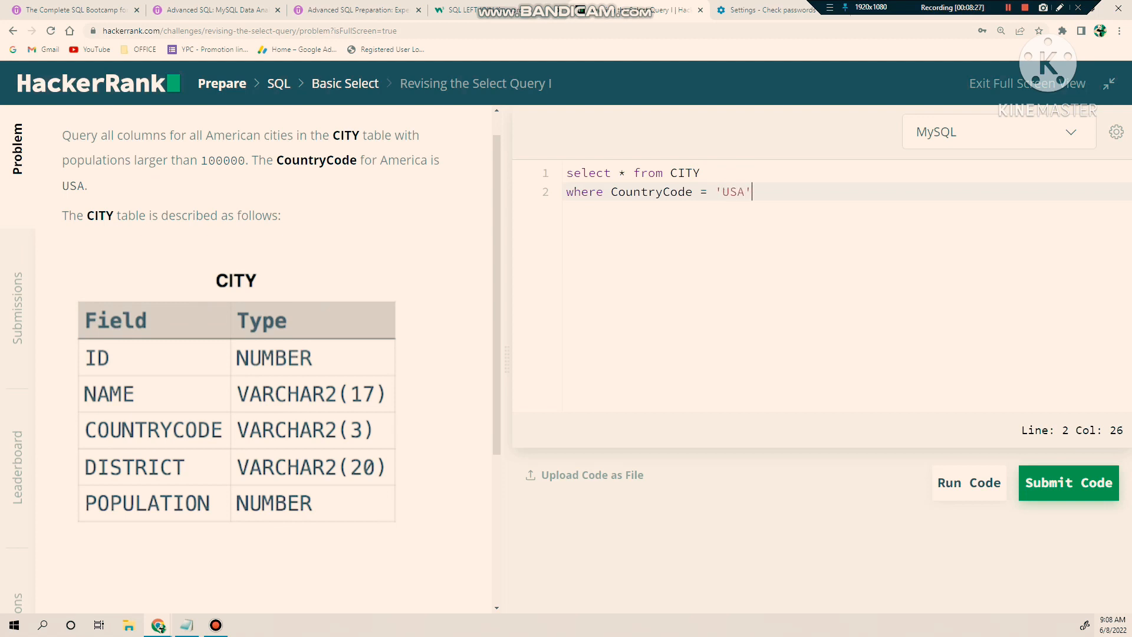
- Add the condition 'and Population > 100000;' to finish the query
text(and)
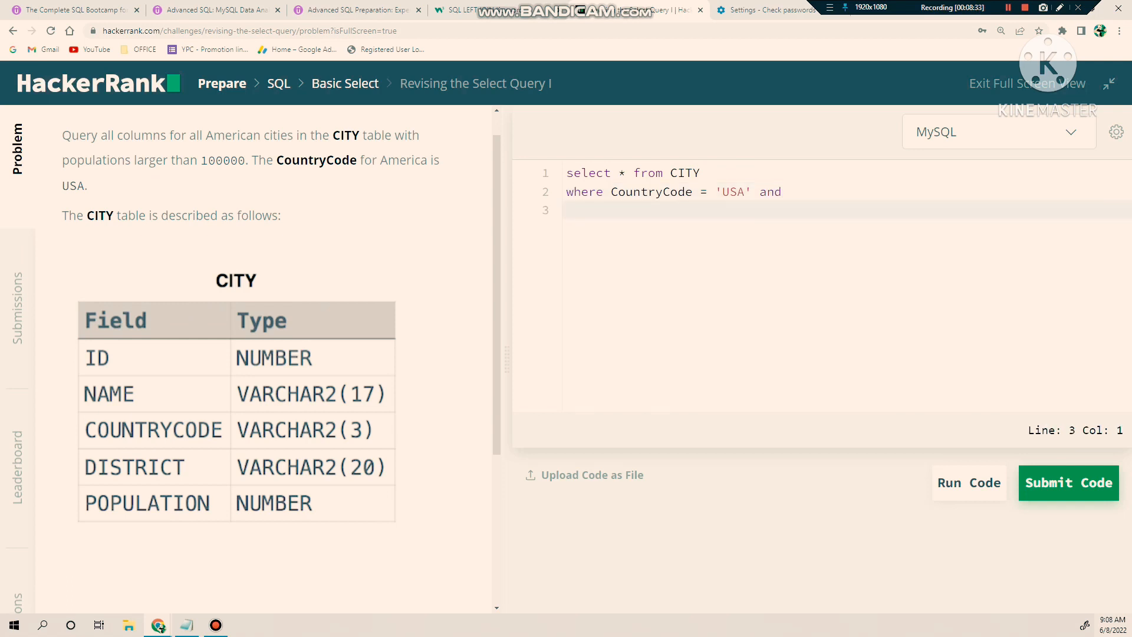
text(Pop)
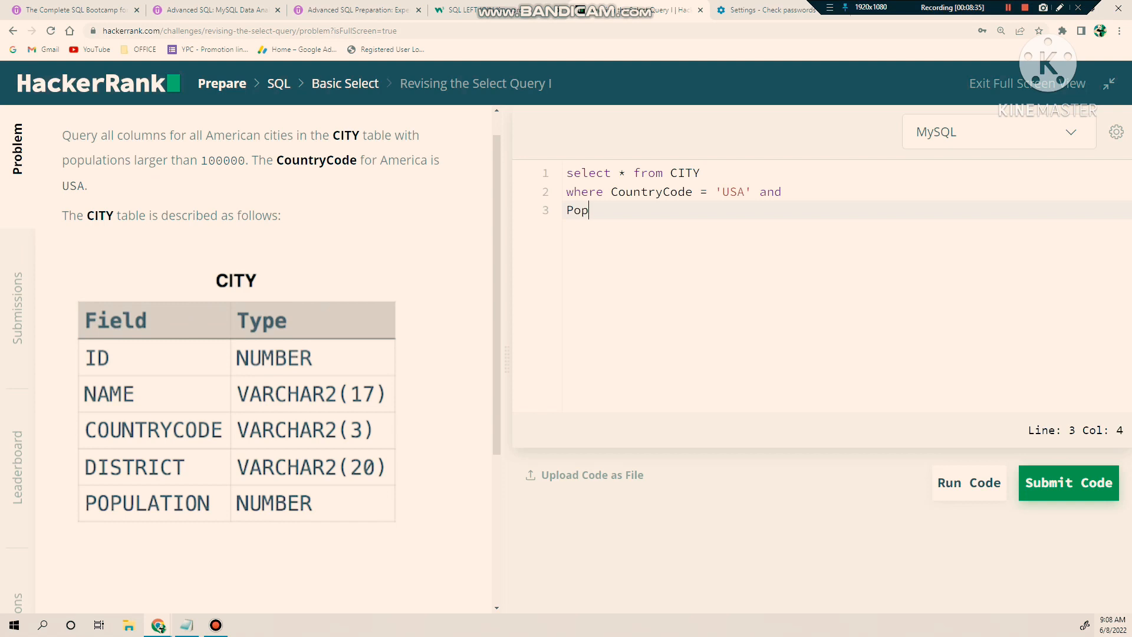
text(ulation)
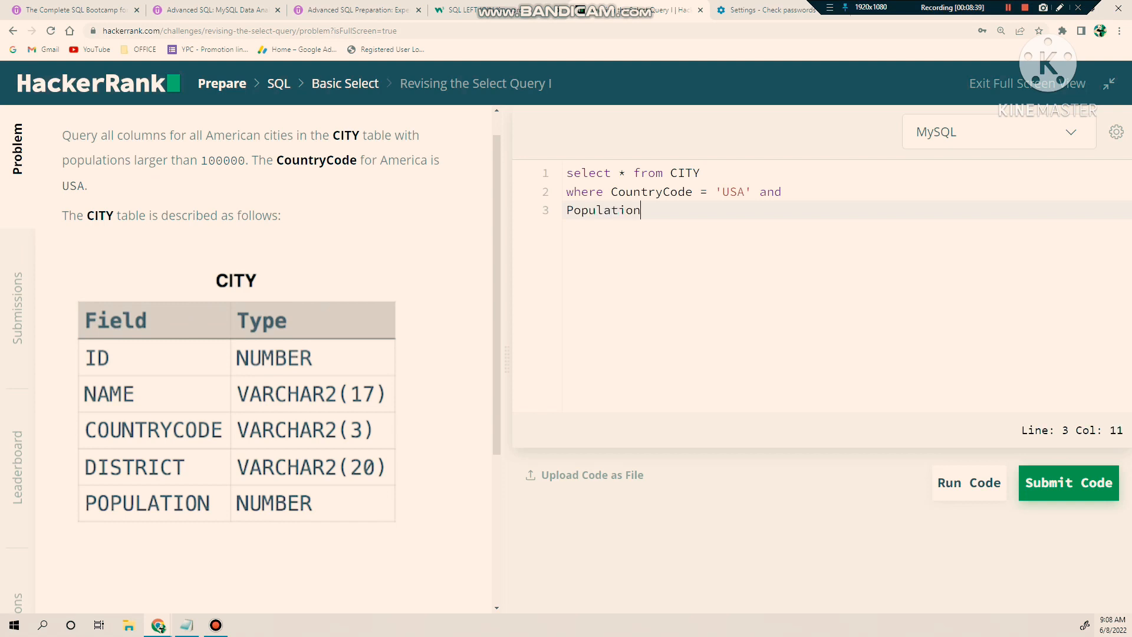
text(" ")
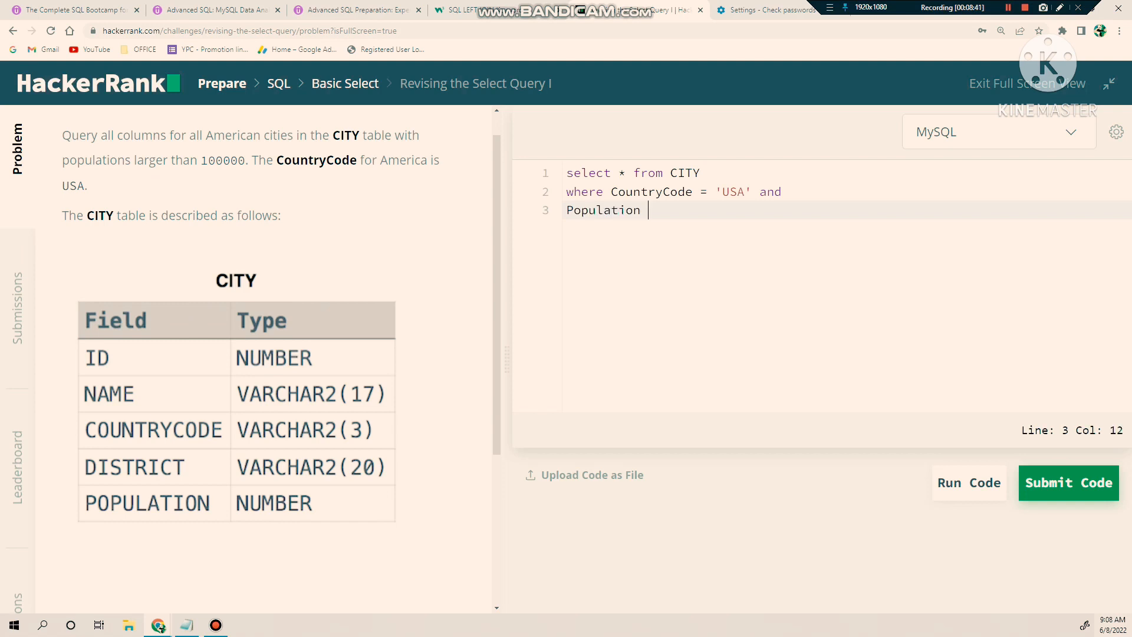
text(>)
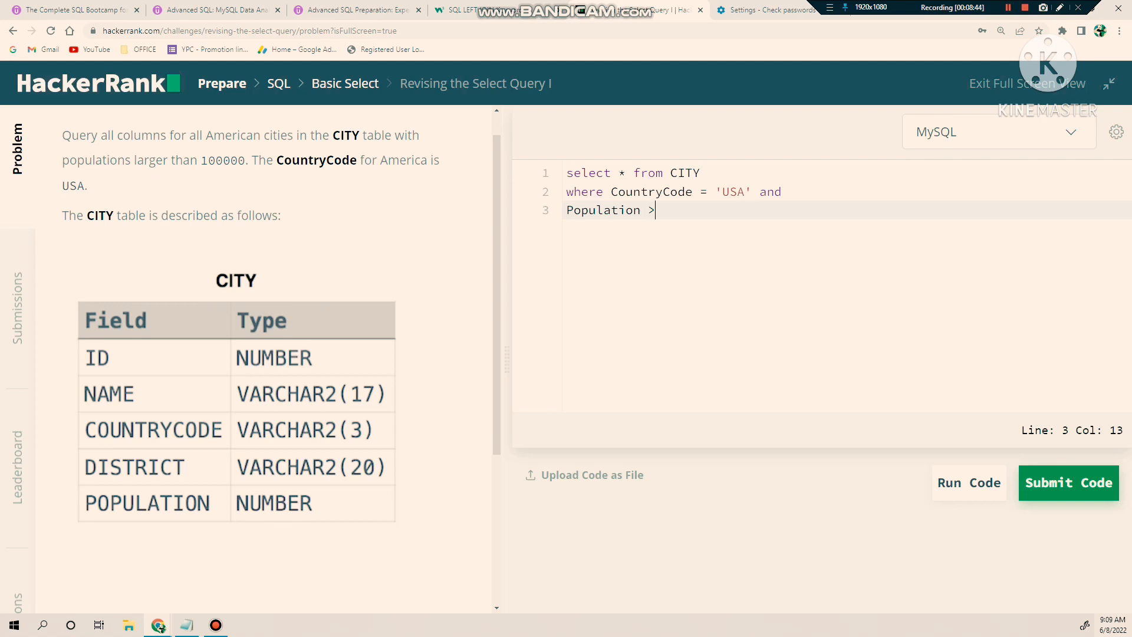
text(" ")
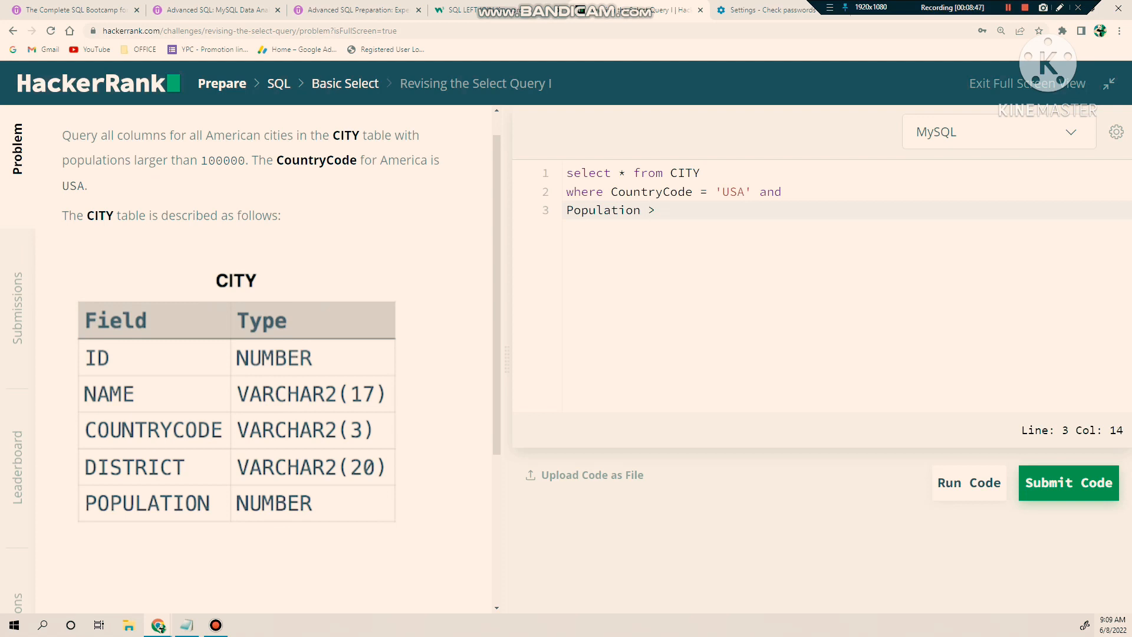
text(100000)
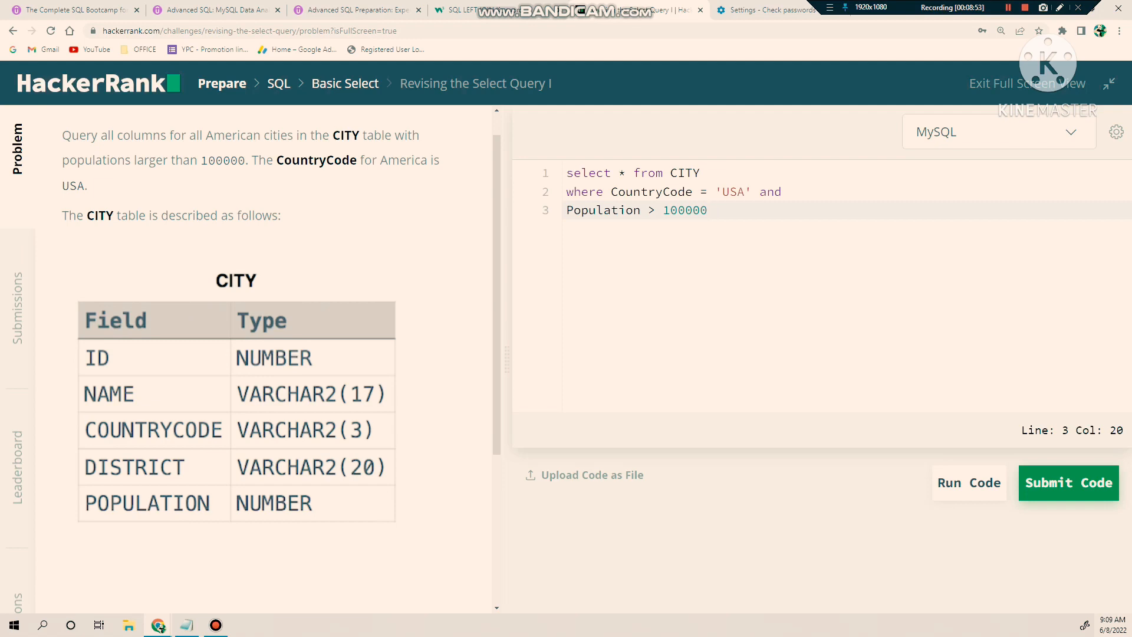
text(;)
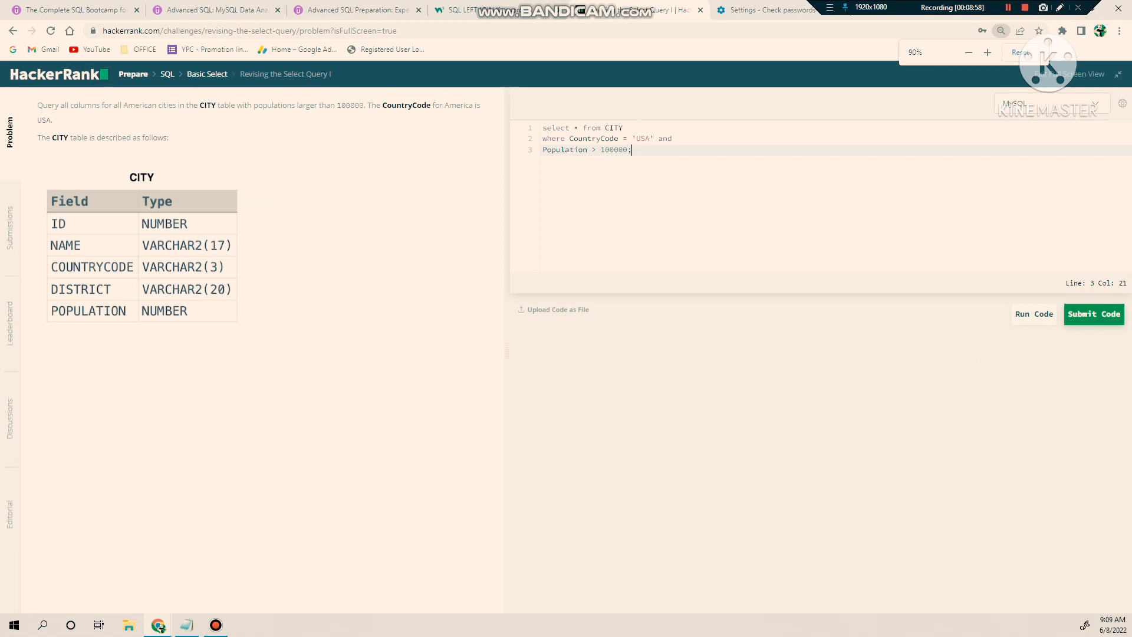
- Run the query and confirm Sample Test case 0 passes
click(1033, 313)
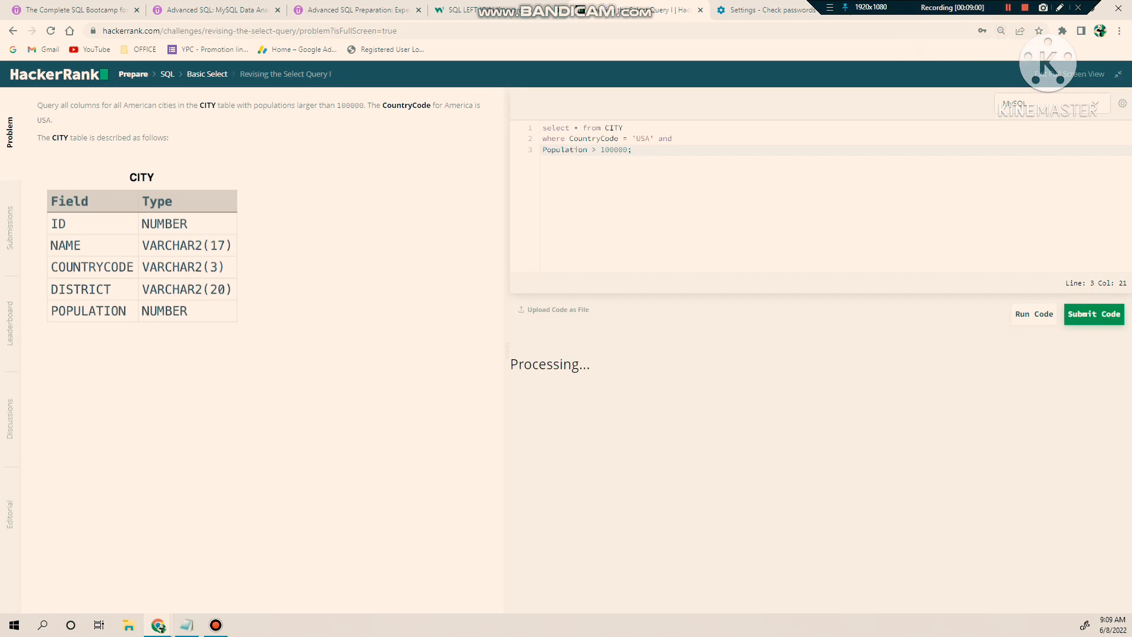
click(1032, 313)
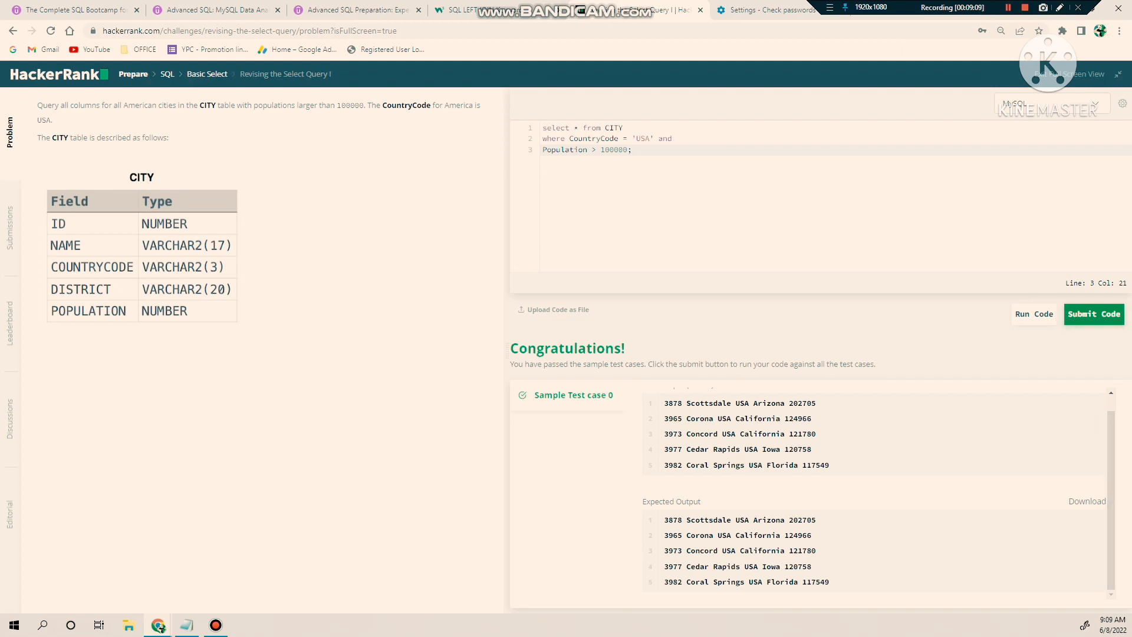
- Submit the query and get the challenge marked solved, with Test case 0 succeeding
click(1093, 313)
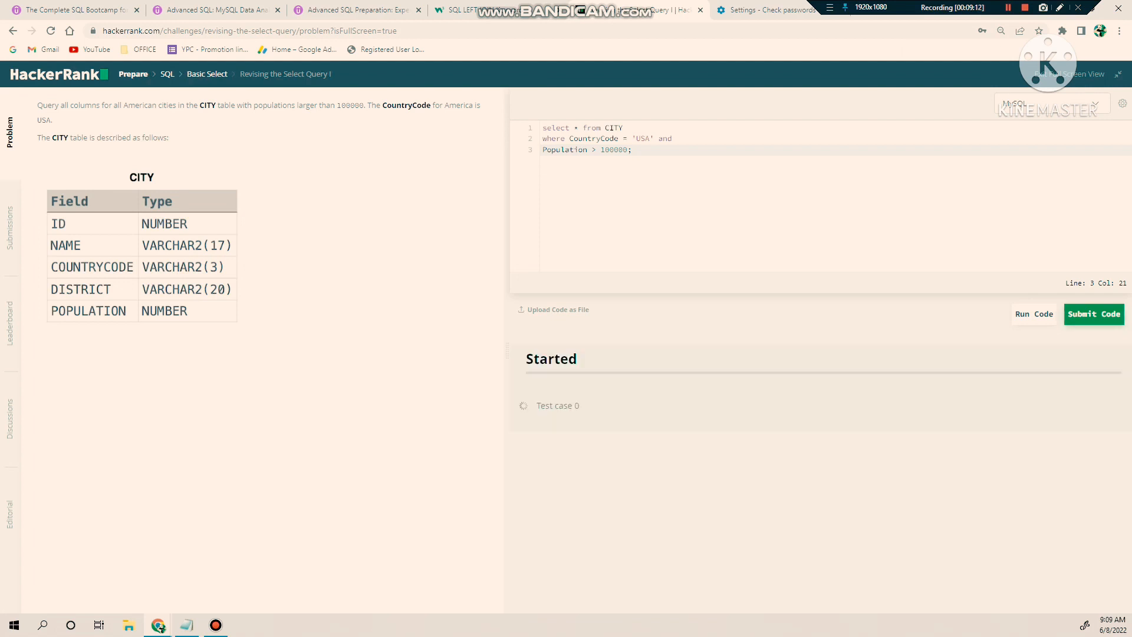
click(1033, 313)
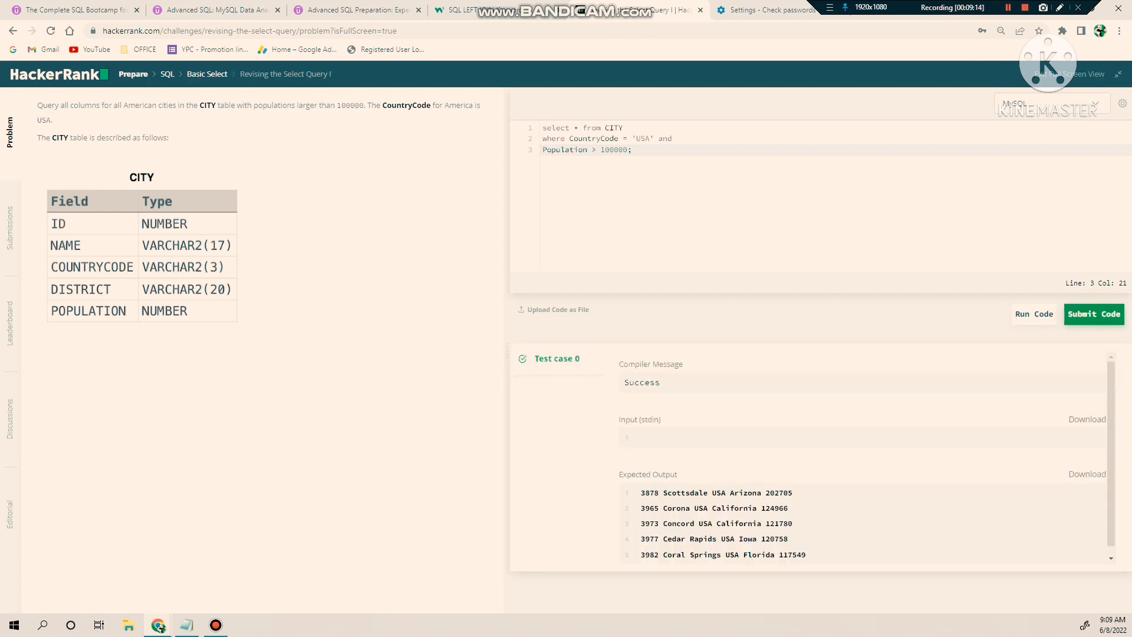
click(1092, 312)
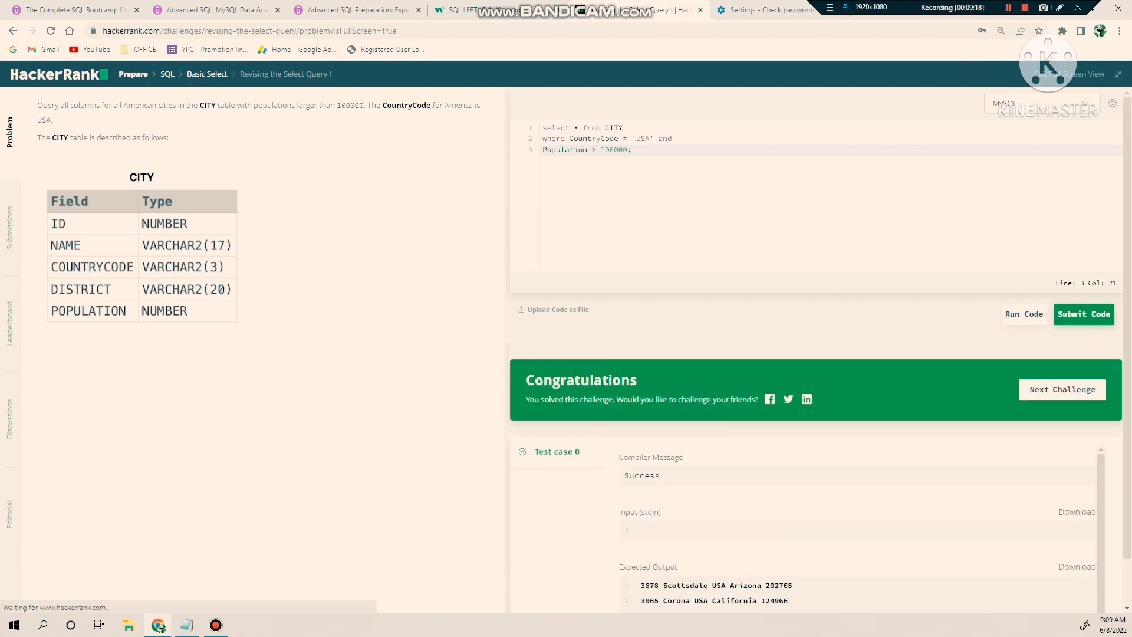